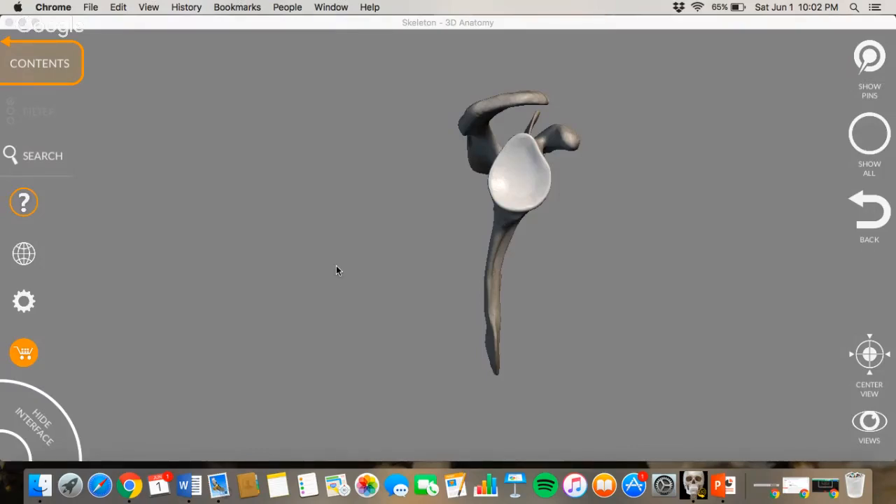
pyautogui.moveTo(369, 254)
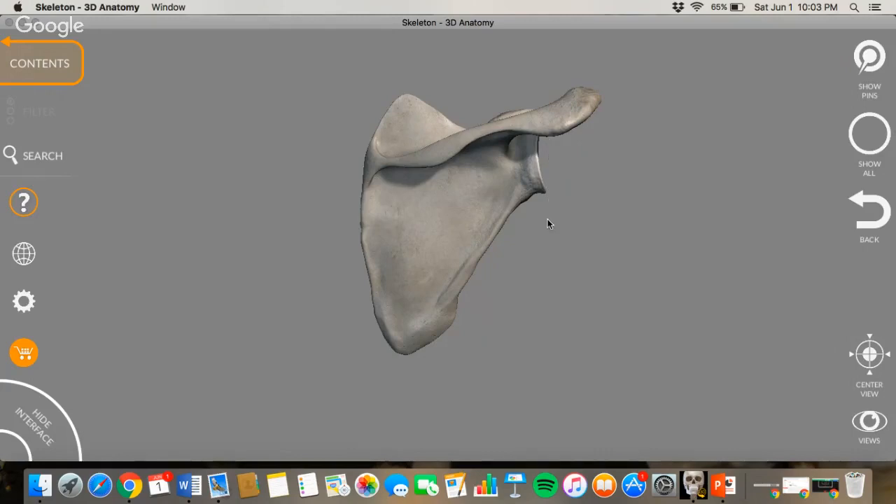
pyautogui.moveTo(419, 66)
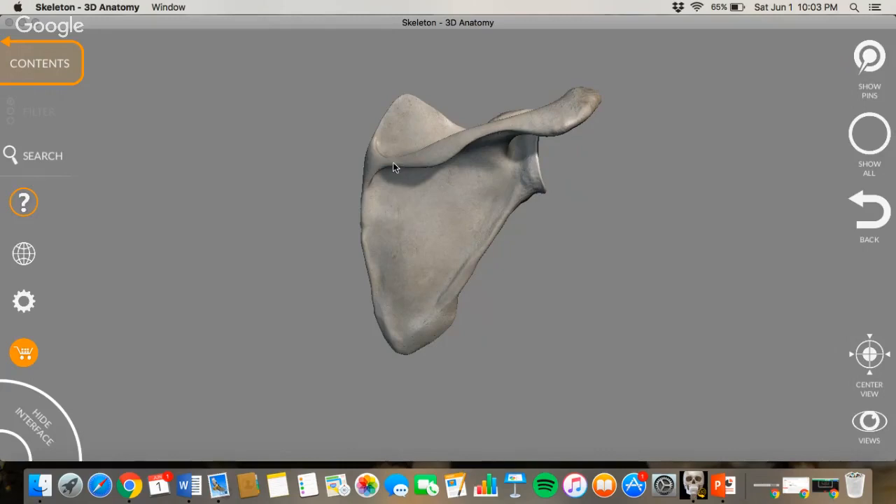
pyautogui.moveTo(503, 136)
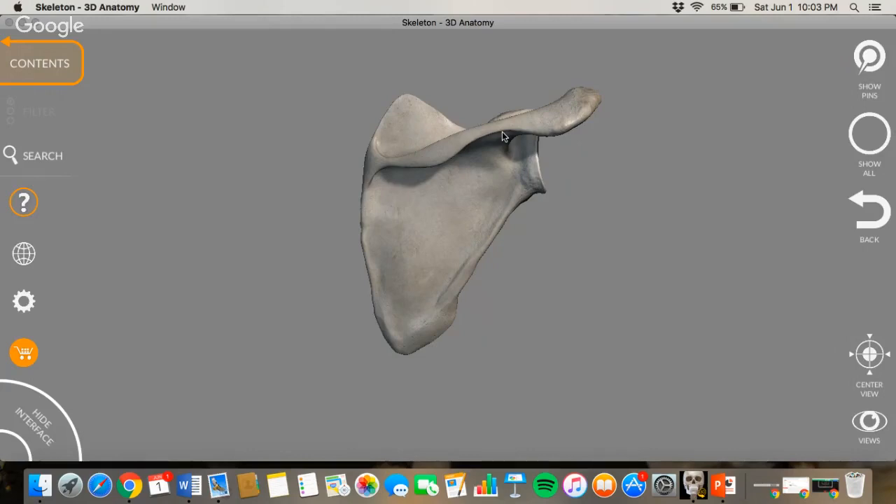
pyautogui.moveTo(433, 161)
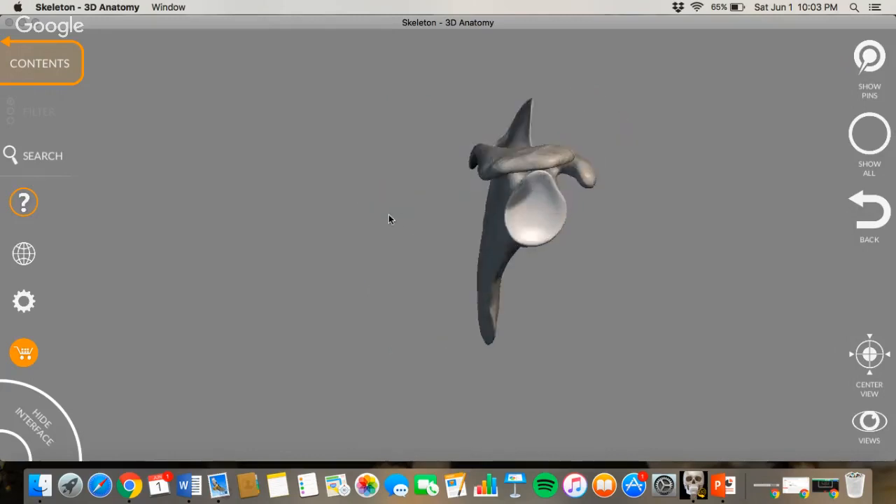
# Step: Orbit the scapula to its anterior costal surface, tilting it, then settling on a straight front view
pyautogui.moveTo(391, 219); pyautogui.dragTo(403, 208)
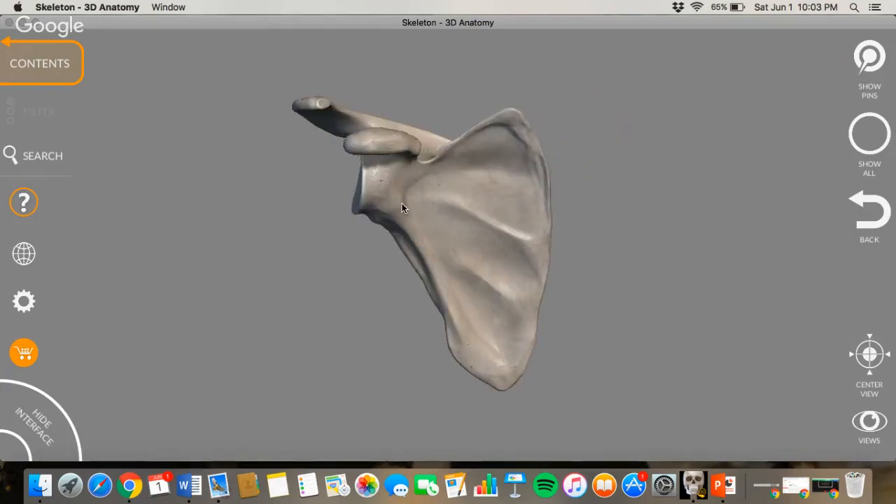
pyautogui.moveTo(403, 208); pyautogui.dragTo(343, 199)
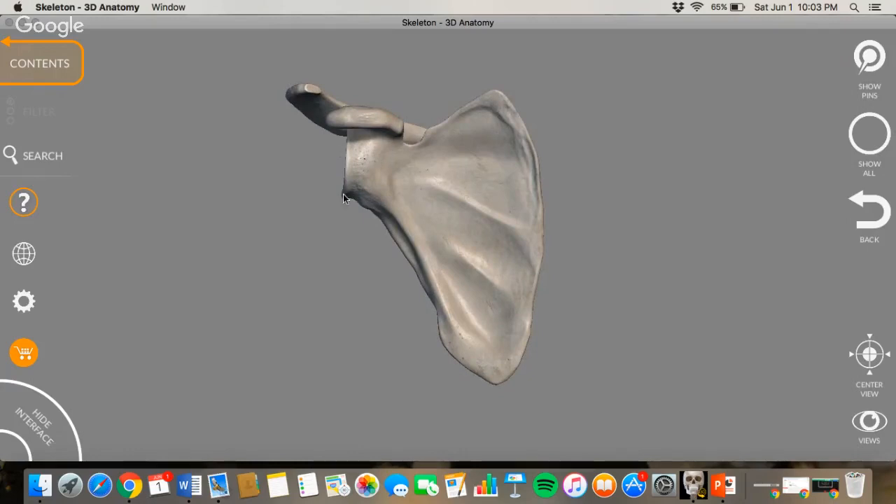
pyautogui.moveTo(525, 284)
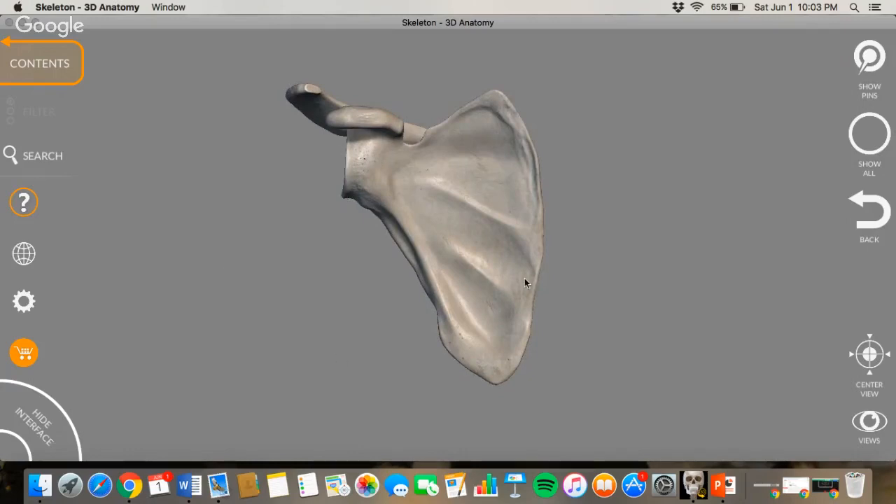
pyautogui.moveTo(452, 317)
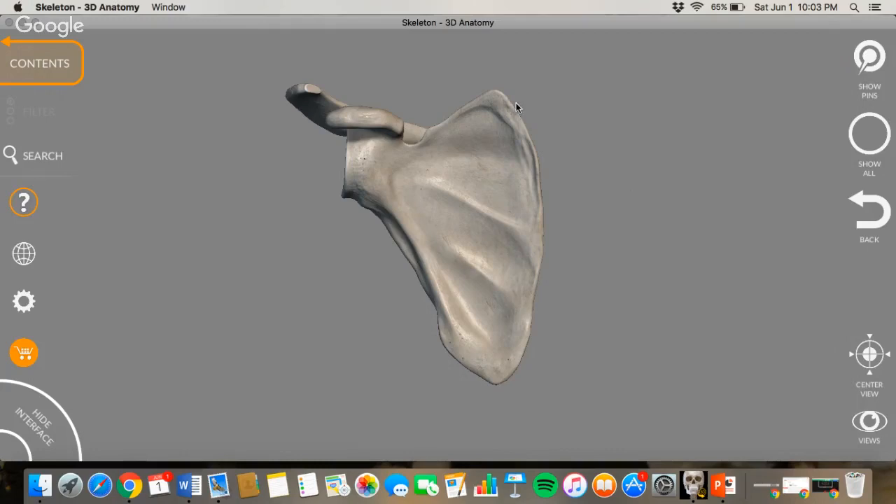
pyautogui.moveTo(427, 321)
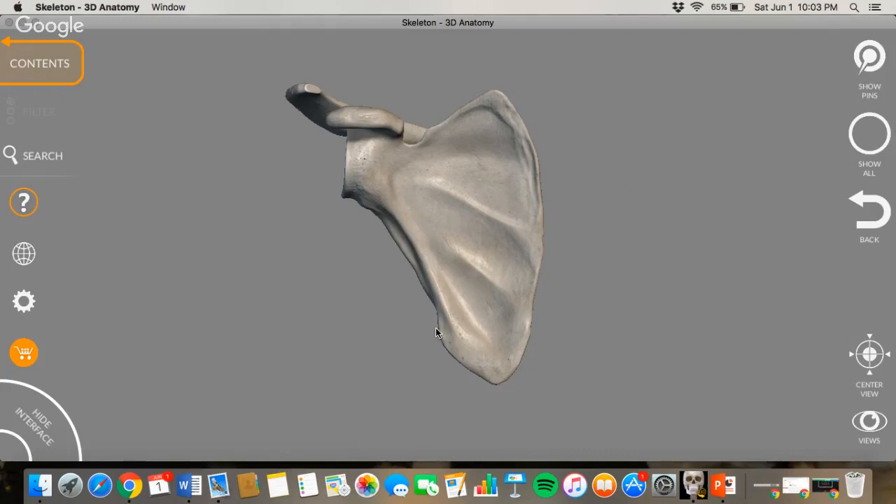
pyautogui.moveTo(520, 138)
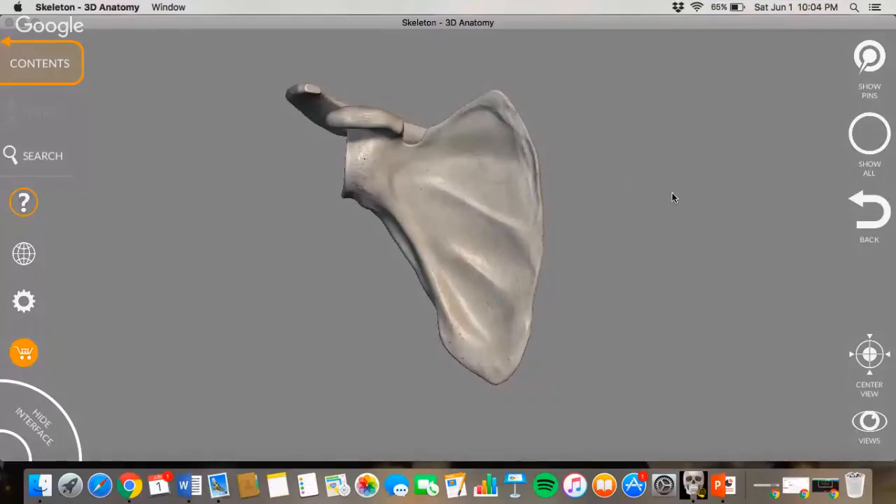
pyautogui.moveTo(488, 97)
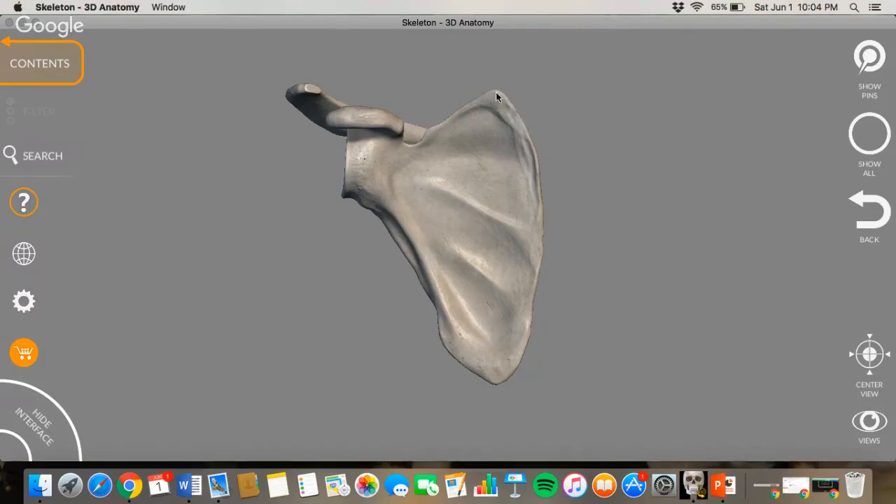
pyautogui.moveTo(480, 304)
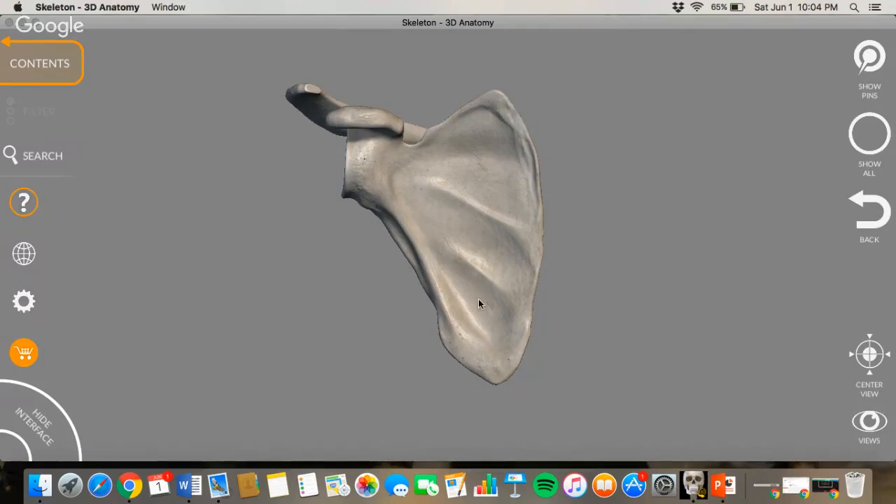
pyautogui.moveTo(480, 304); pyautogui.dragTo(520, 386)
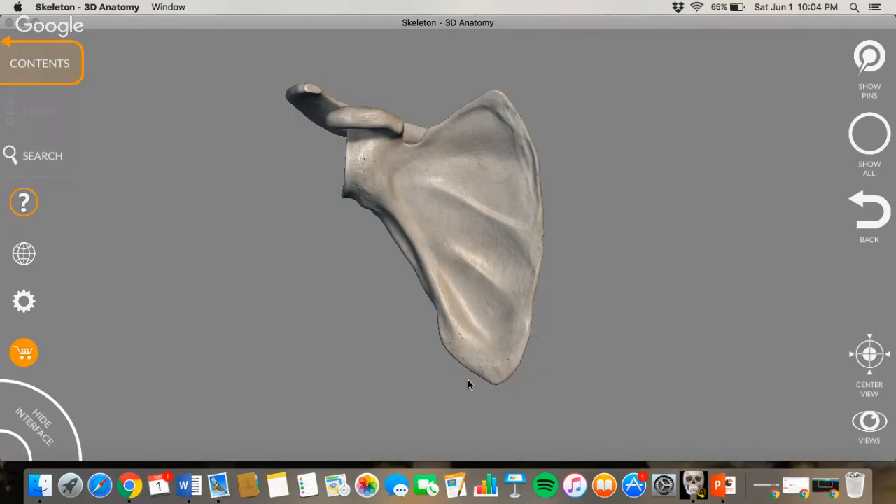
pyautogui.moveTo(469, 384); pyautogui.dragTo(444, 150)
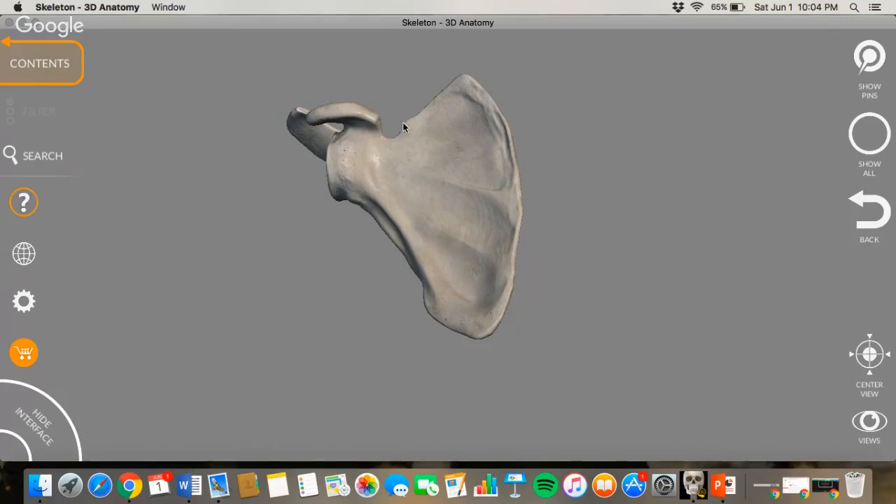
pyautogui.moveTo(490, 144)
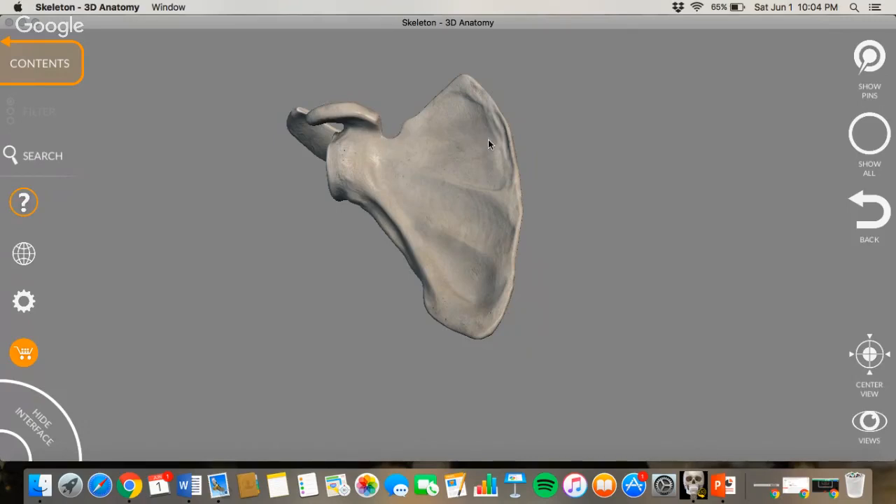
pyautogui.moveTo(490, 144); pyautogui.dragTo(482, 201)
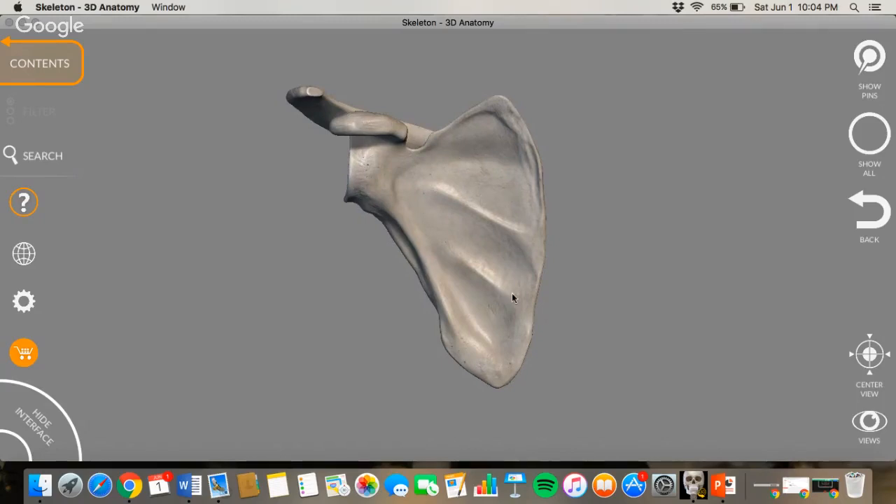
pyautogui.moveTo(355, 187)
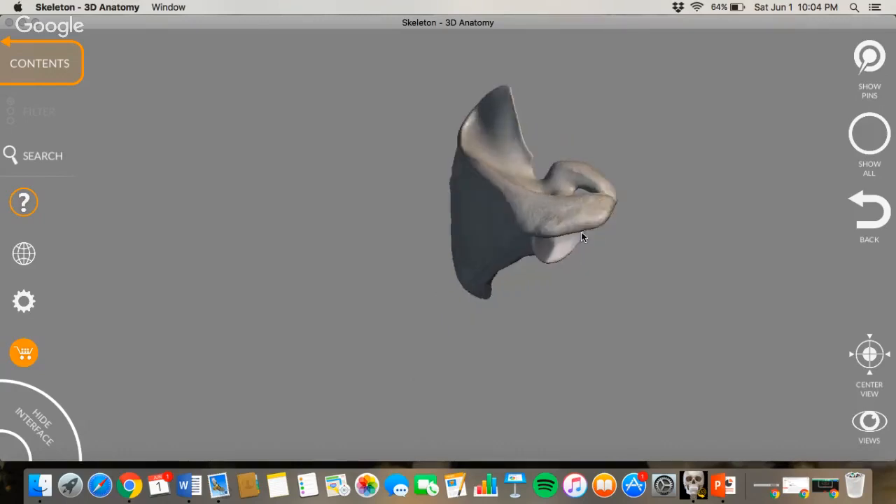
# Step: Orbit the scapula from the glenoid-facing lateral view through the front, ending on its back with spine and acromion
pyautogui.moveTo(584, 236); pyautogui.dragTo(532, 132)
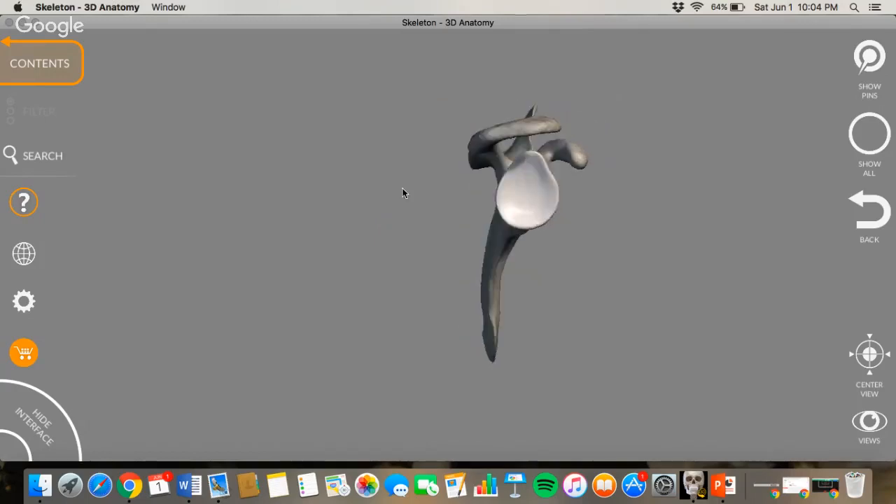
pyautogui.moveTo(403, 193); pyautogui.dragTo(304, 210)
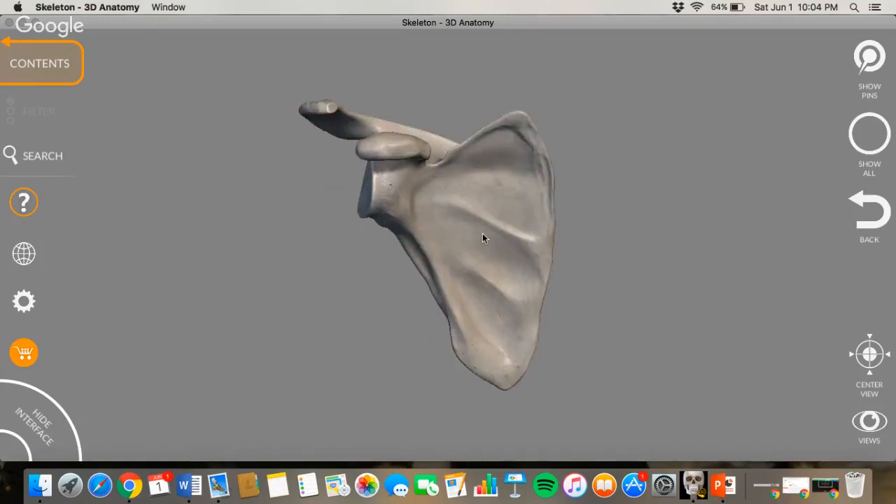
pyautogui.moveTo(484, 238); pyautogui.dragTo(350, 137)
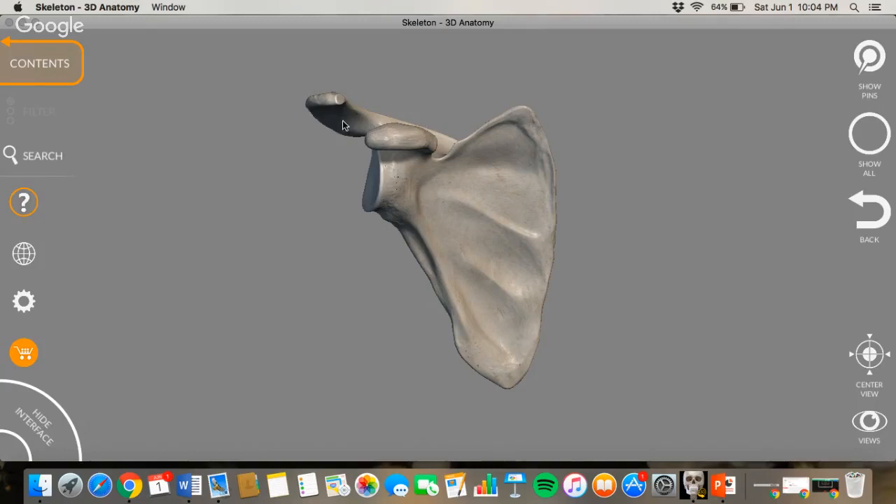
pyautogui.moveTo(444, 166)
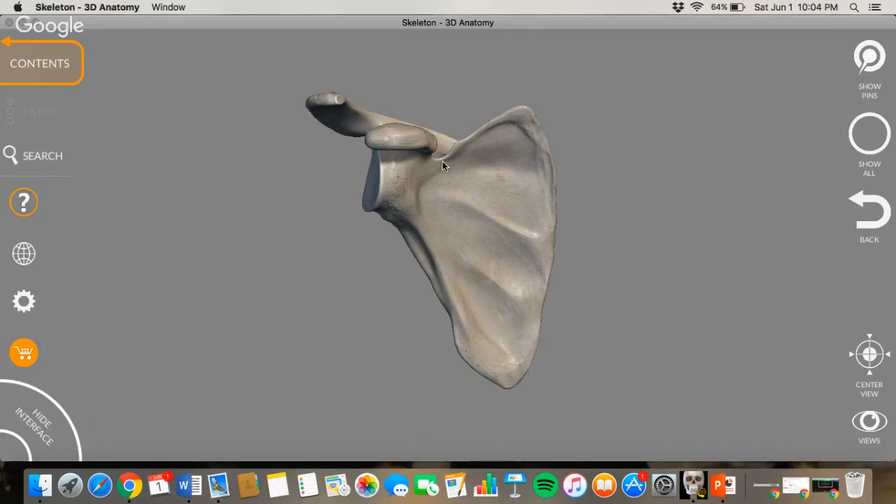
pyautogui.moveTo(442, 166); pyautogui.dragTo(456, 204)
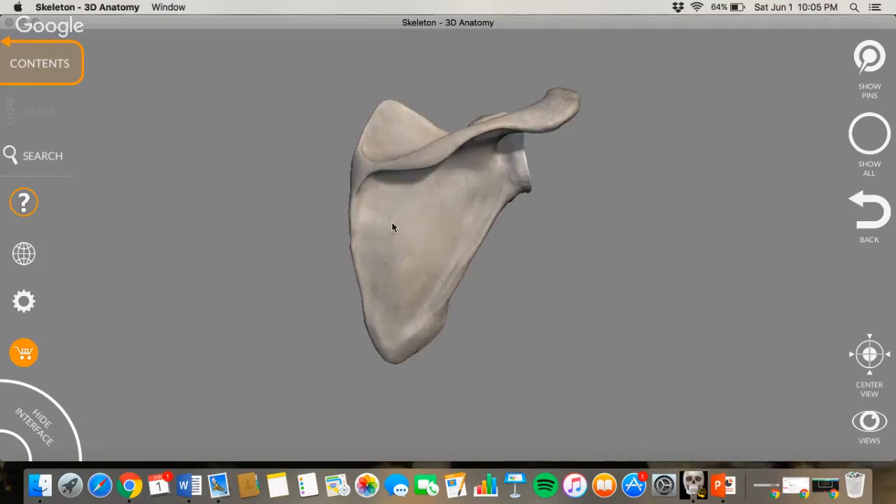
# Step: Tip the scapula from its back view to look down along its upper border
pyautogui.moveTo(392, 228); pyautogui.dragTo(386, 170)
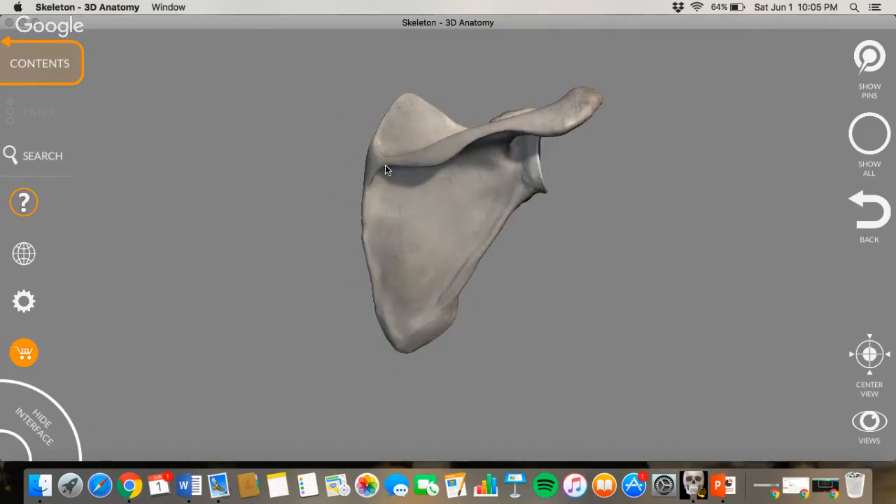
pyautogui.moveTo(385, 170); pyautogui.dragTo(580, 284)
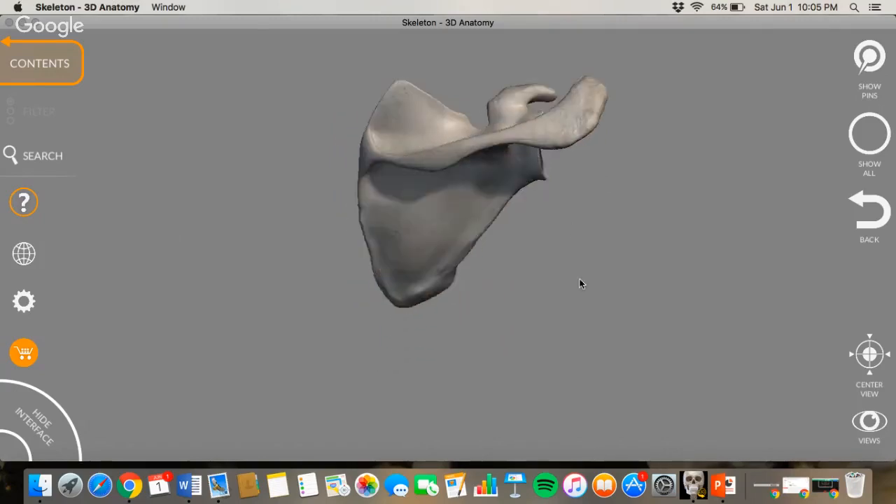
pyautogui.moveTo(580, 283); pyautogui.dragTo(395, 182)
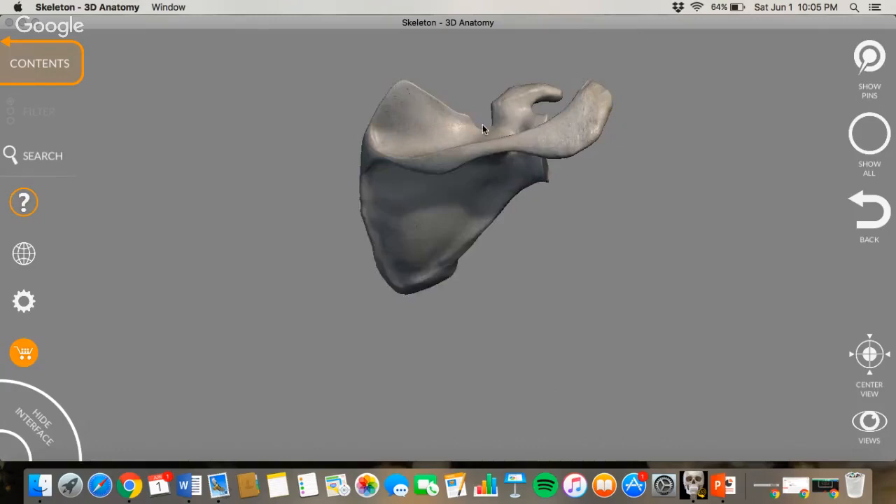
# Step: Return to the back view, then swing past the lateral edge to the anterior surface
pyautogui.moveTo(483, 129); pyautogui.dragTo(403, 260)
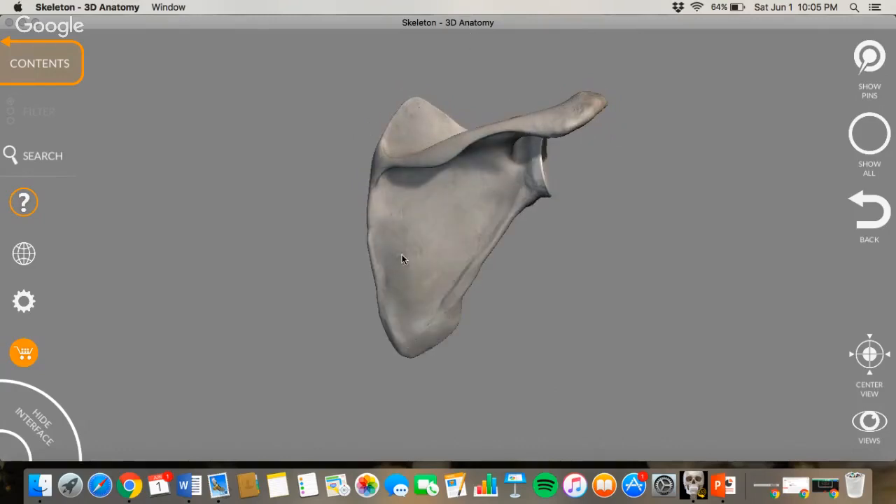
pyautogui.moveTo(402, 260); pyautogui.dragTo(571, 256)
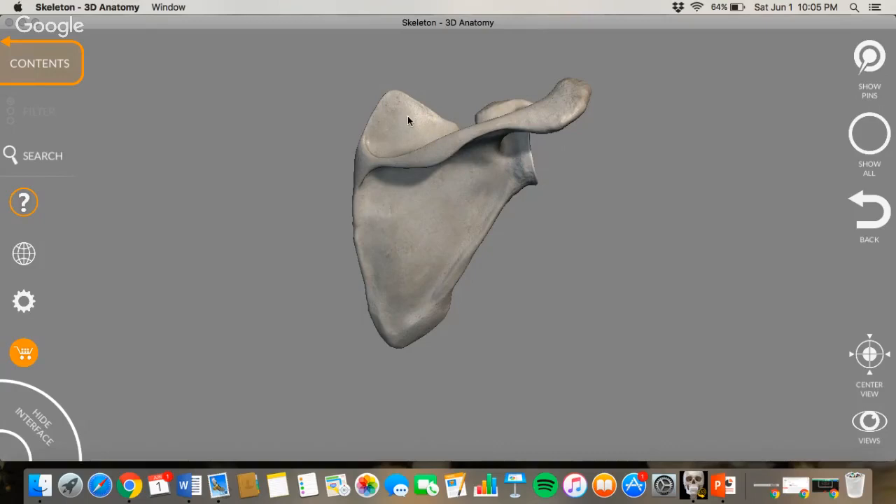
pyautogui.moveTo(439, 201)
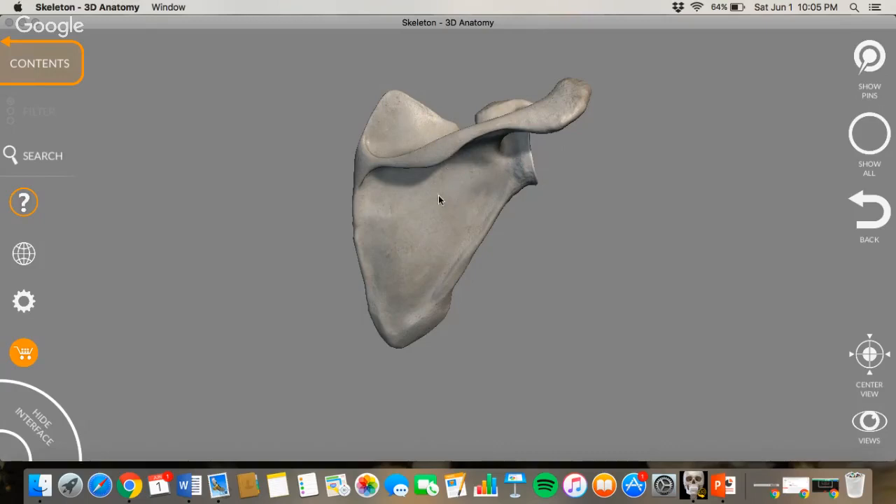
pyautogui.moveTo(439, 201); pyautogui.dragTo(485, 224)
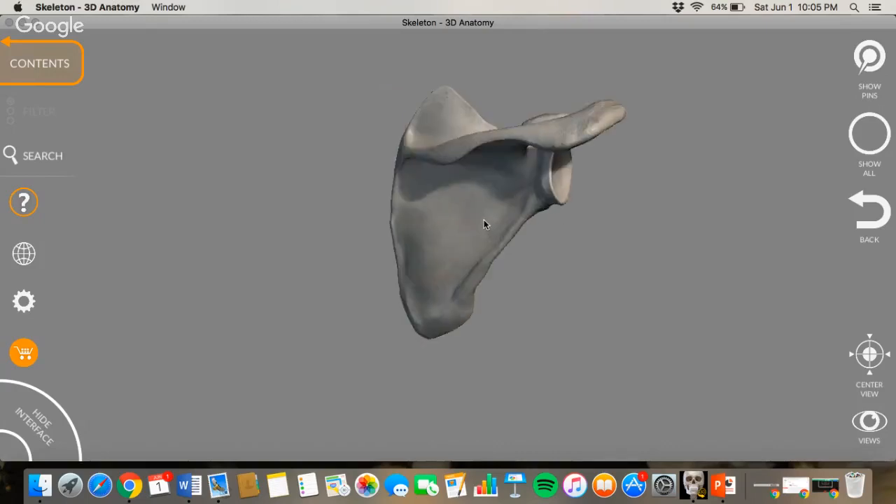
pyautogui.moveTo(486, 224); pyautogui.dragTo(337, 241)
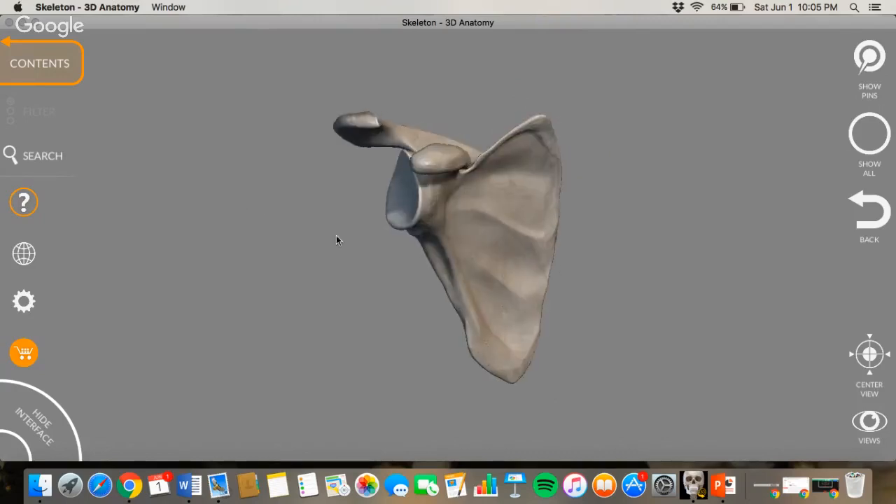